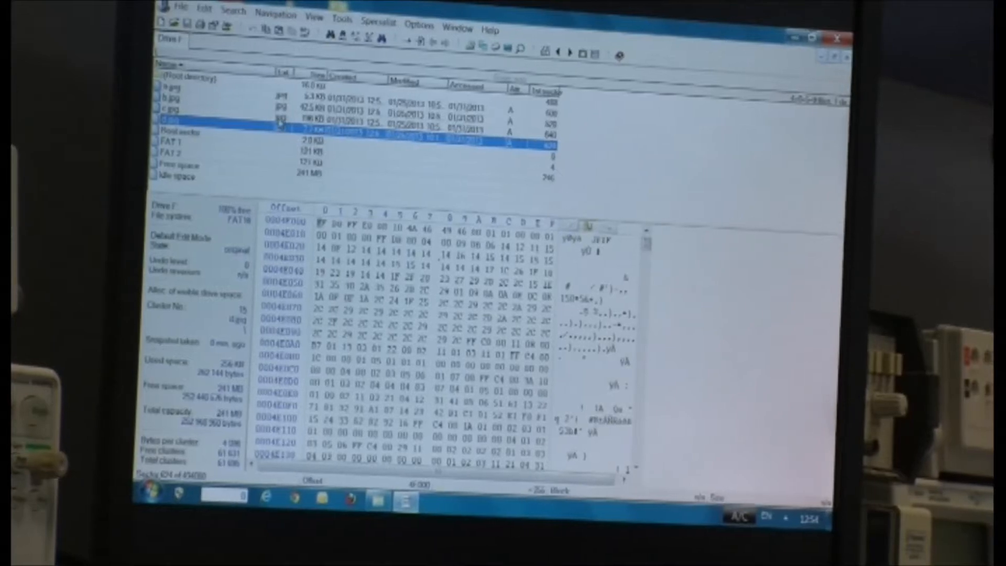
- Select the next deleted JPG entry in the root directory to view its starting sector bytes
{"action": "left_click", "coordinate": [179, 122]}
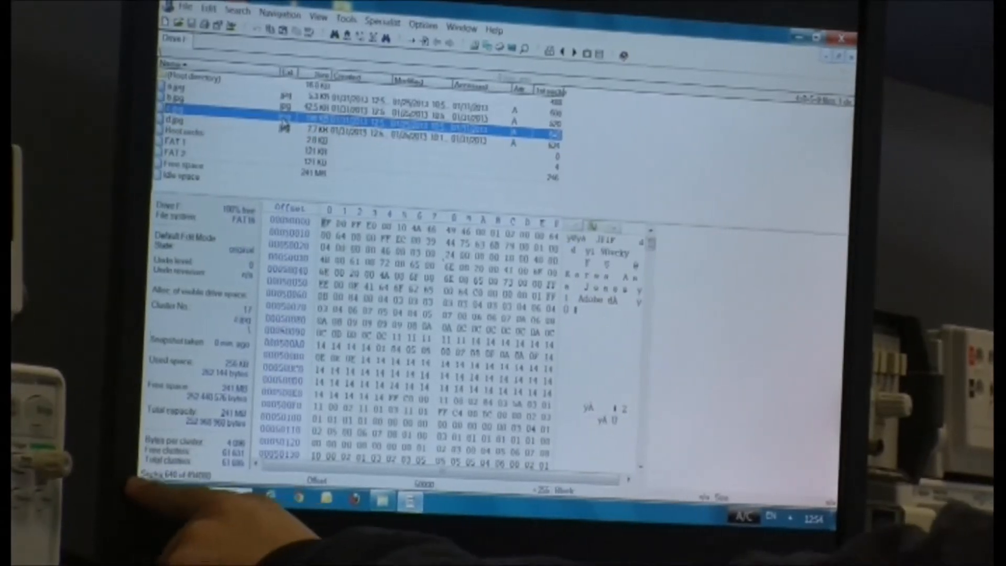